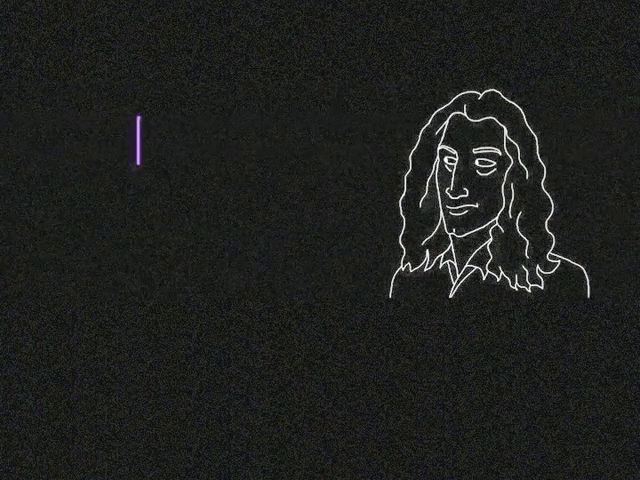
text(Fg)
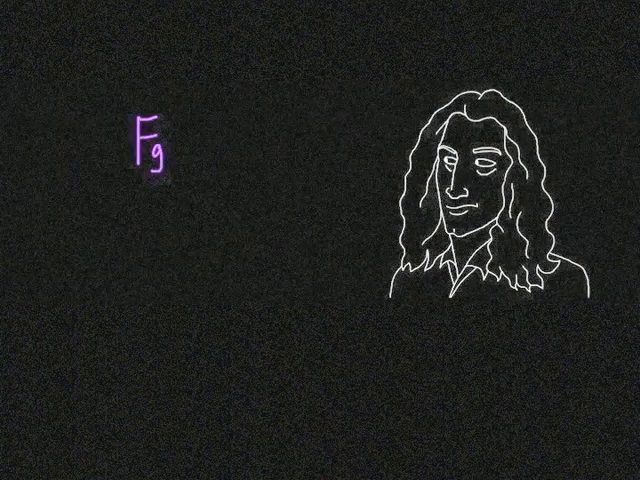